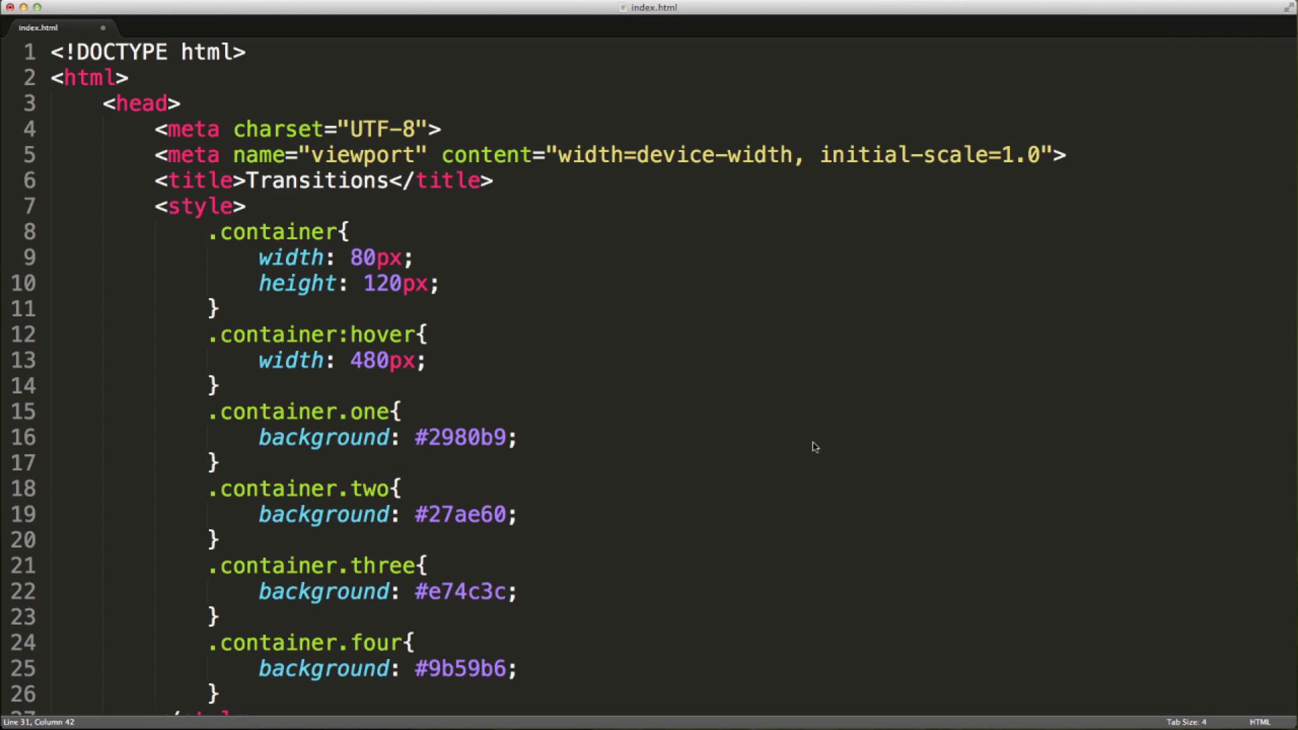
mouse_move(511, 413)
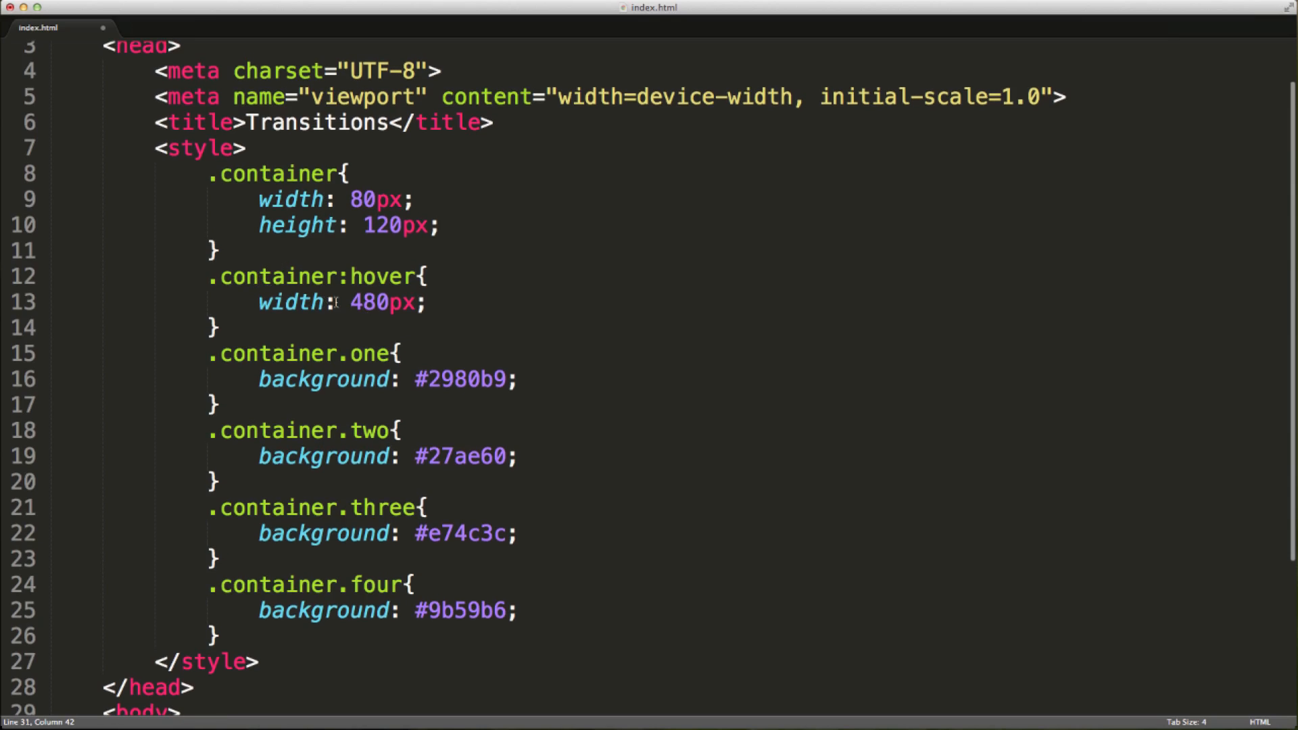
Add 'transition: width 0.9s ease-in-out 0s;' on a new line inside the .container rule
scroll("down", 3)
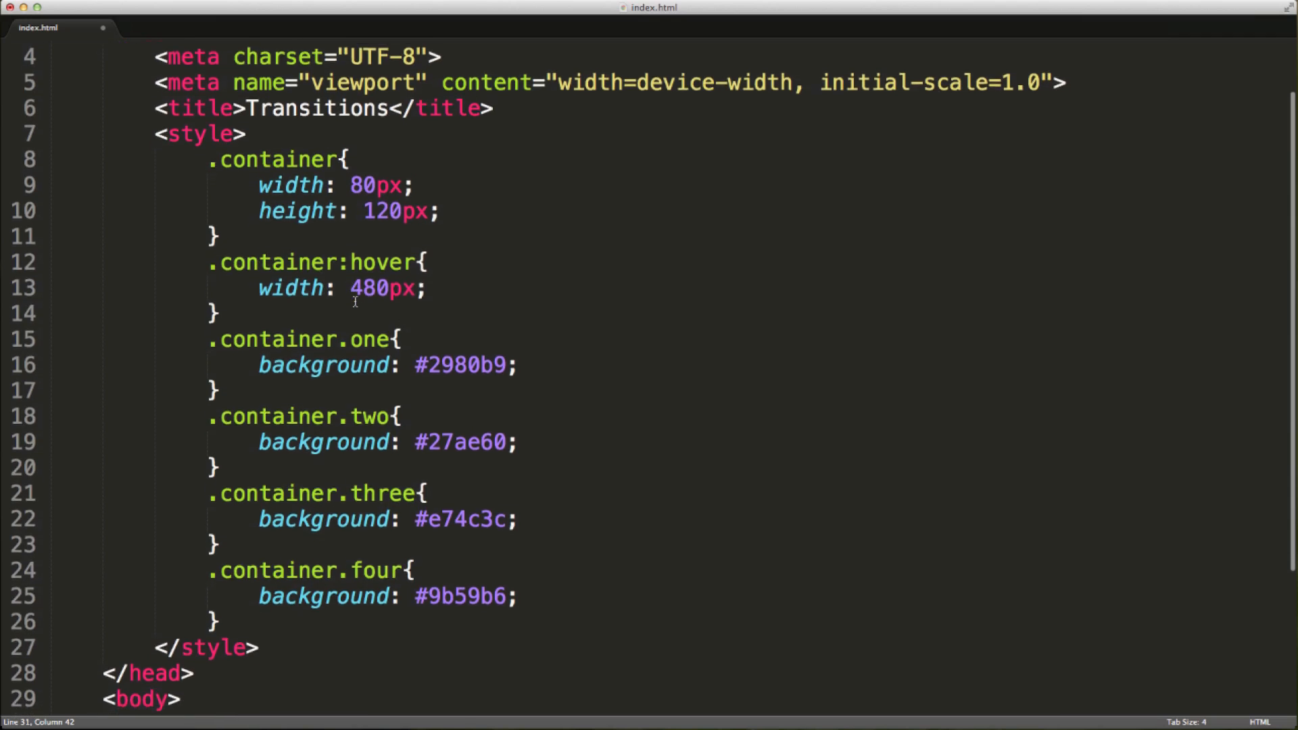
scroll("down", 3)
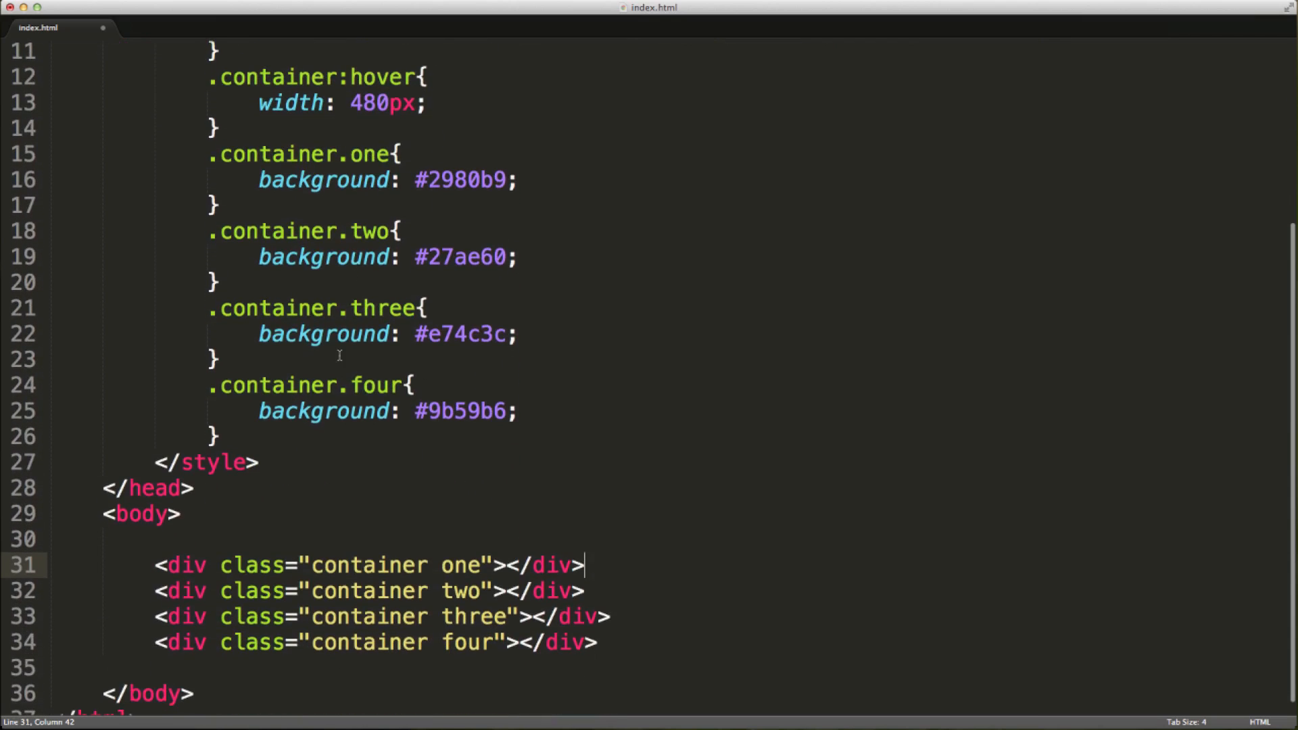
mouse_move(334, 257)
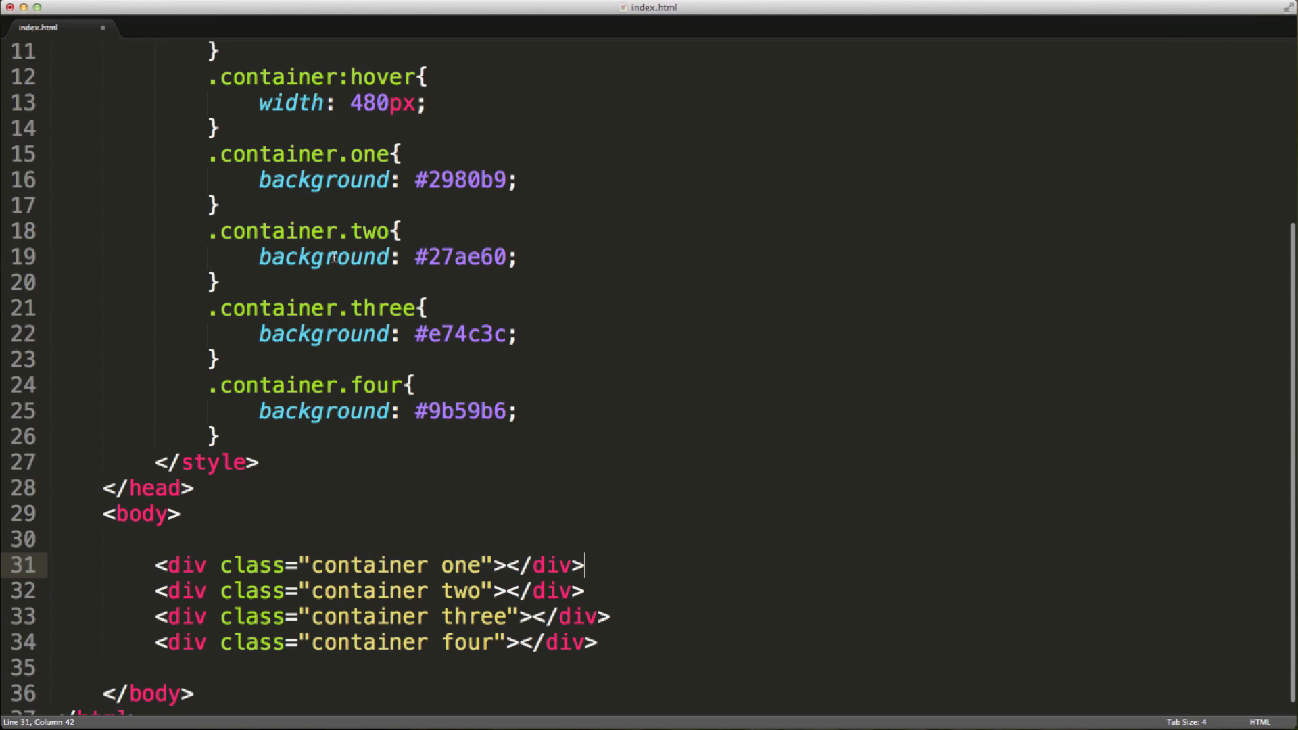
mouse_move(434, 373)
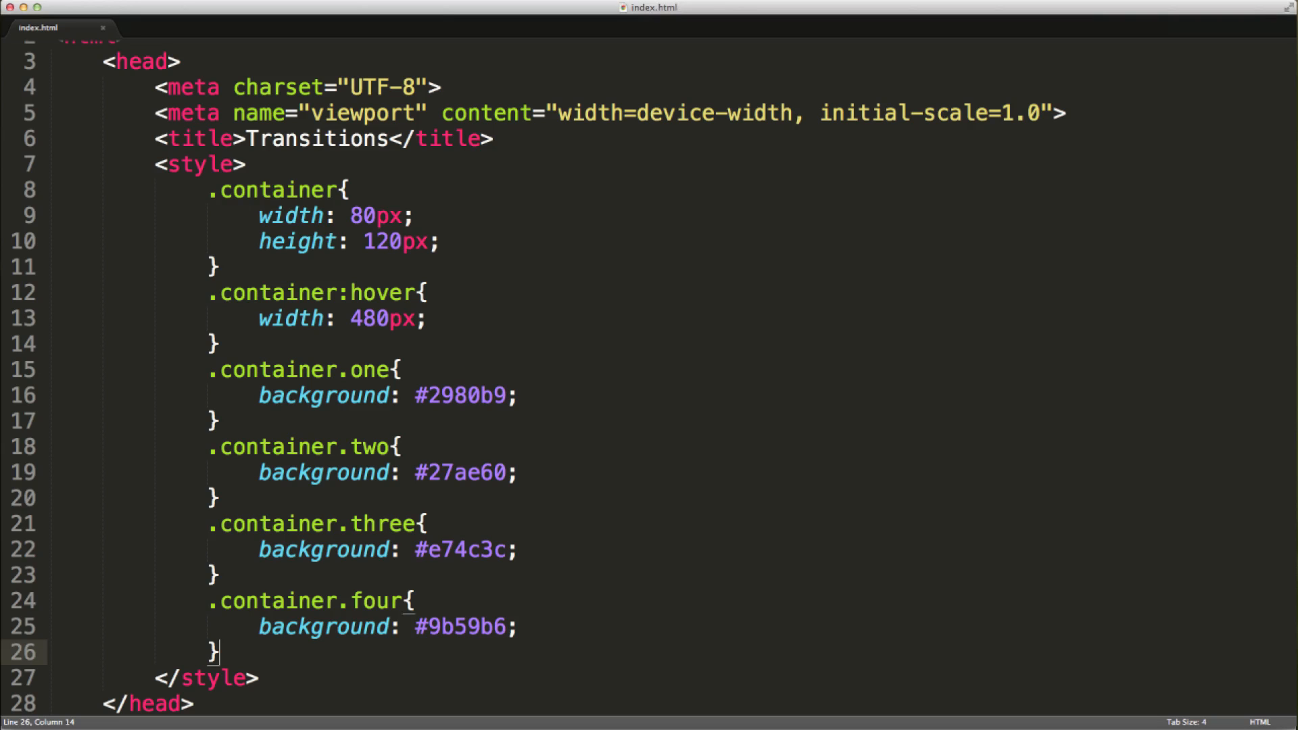
mouse_move(197, 366)
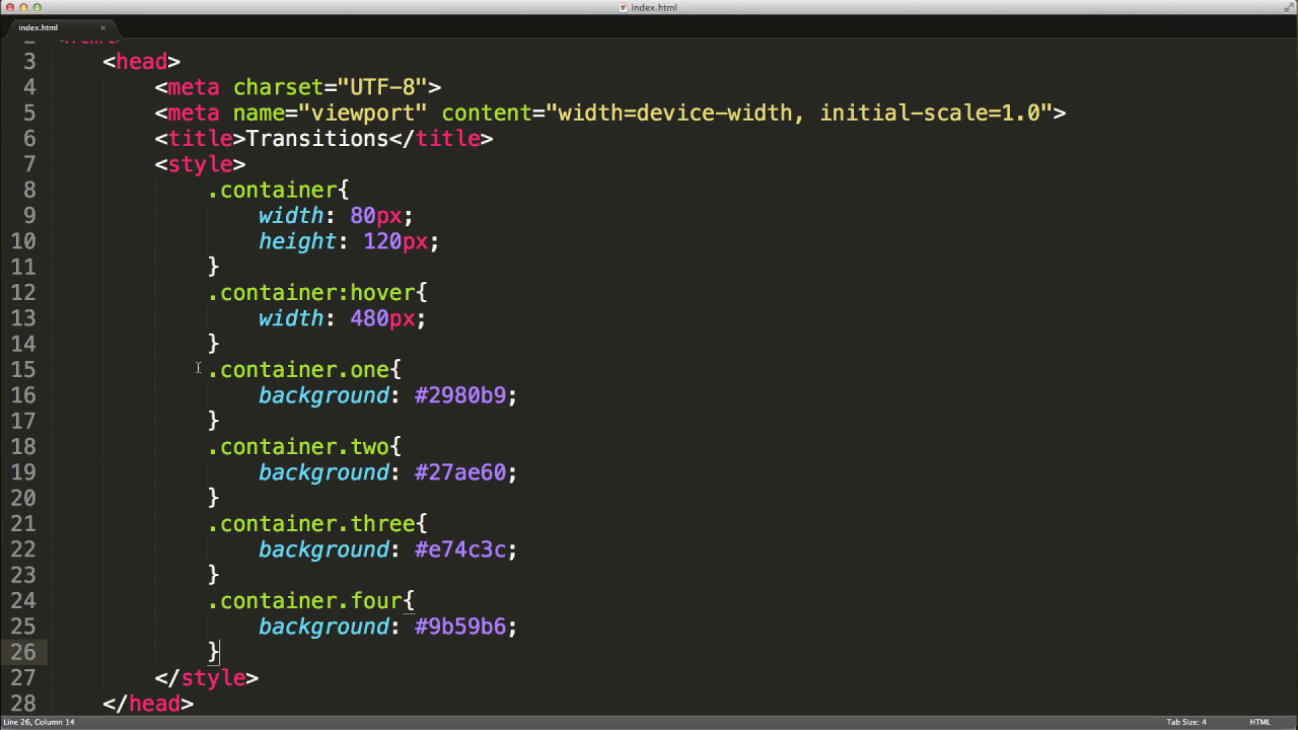
double_click(377, 241)
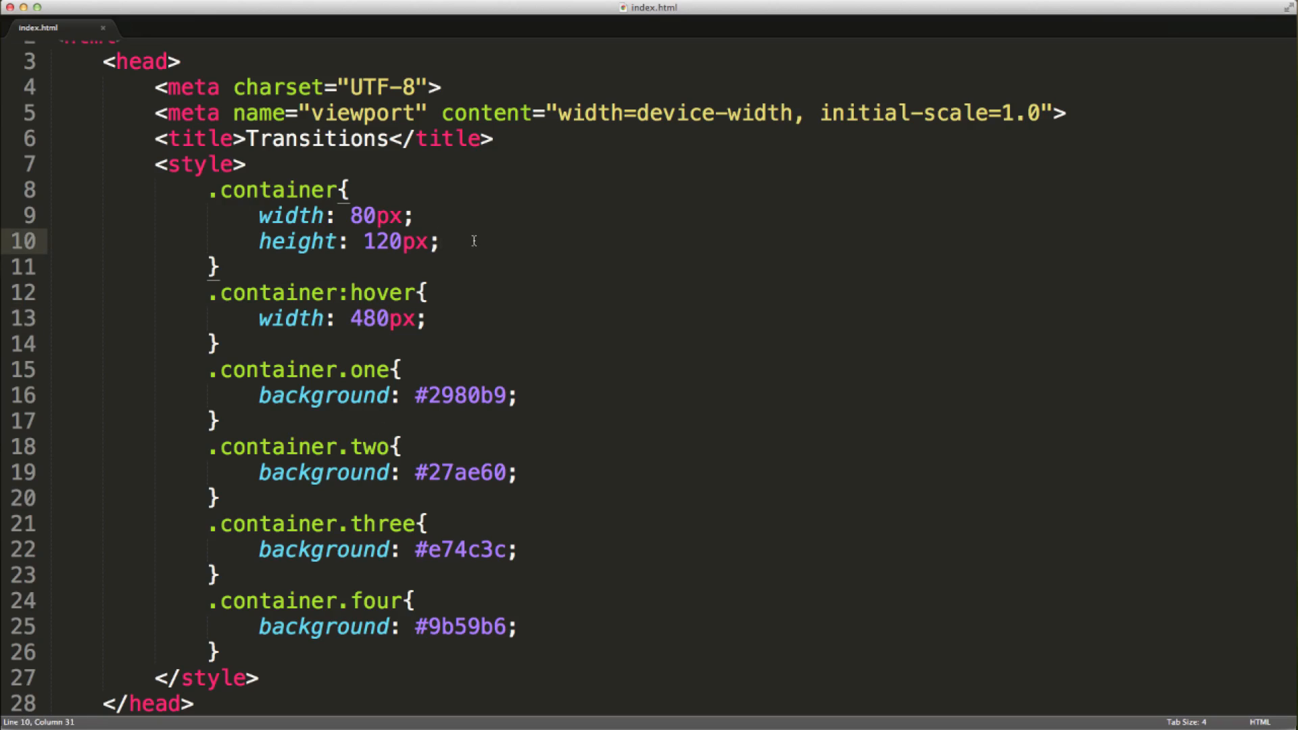
key("enter")
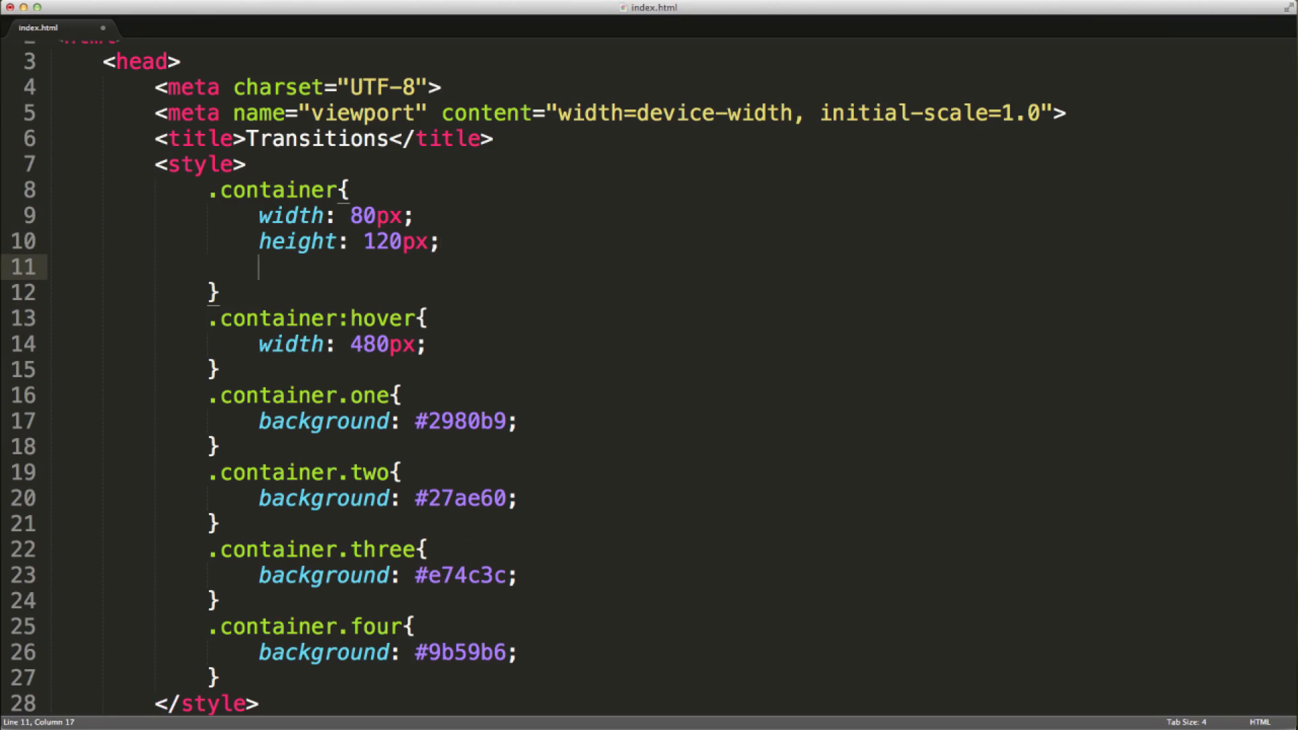
type("transition")
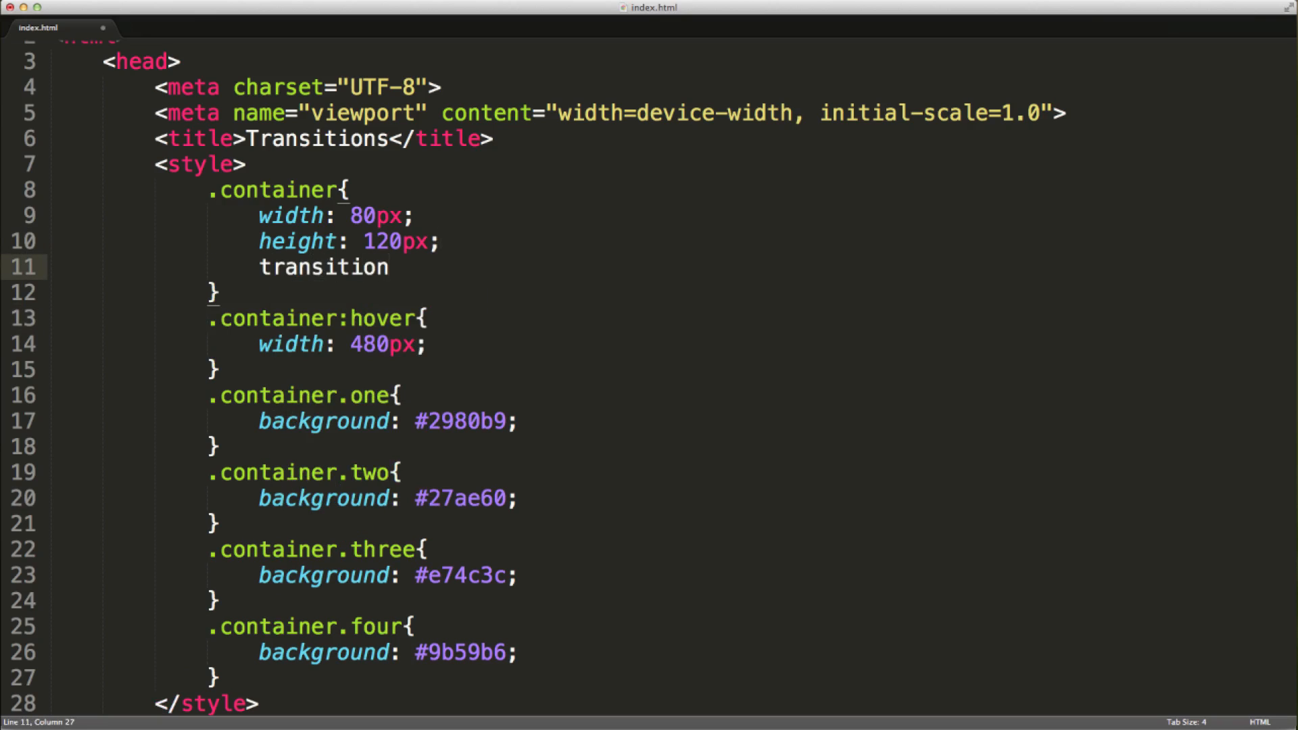
type(": width;")
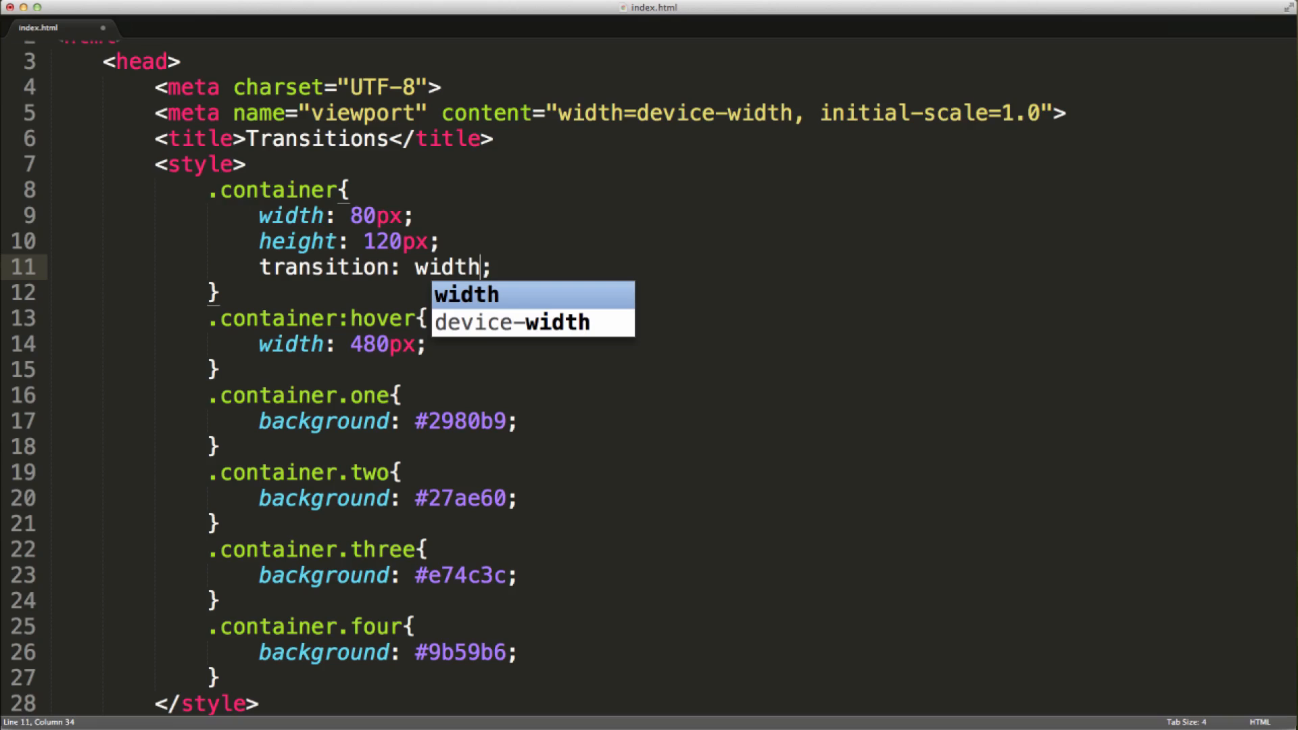
type("\" \"")
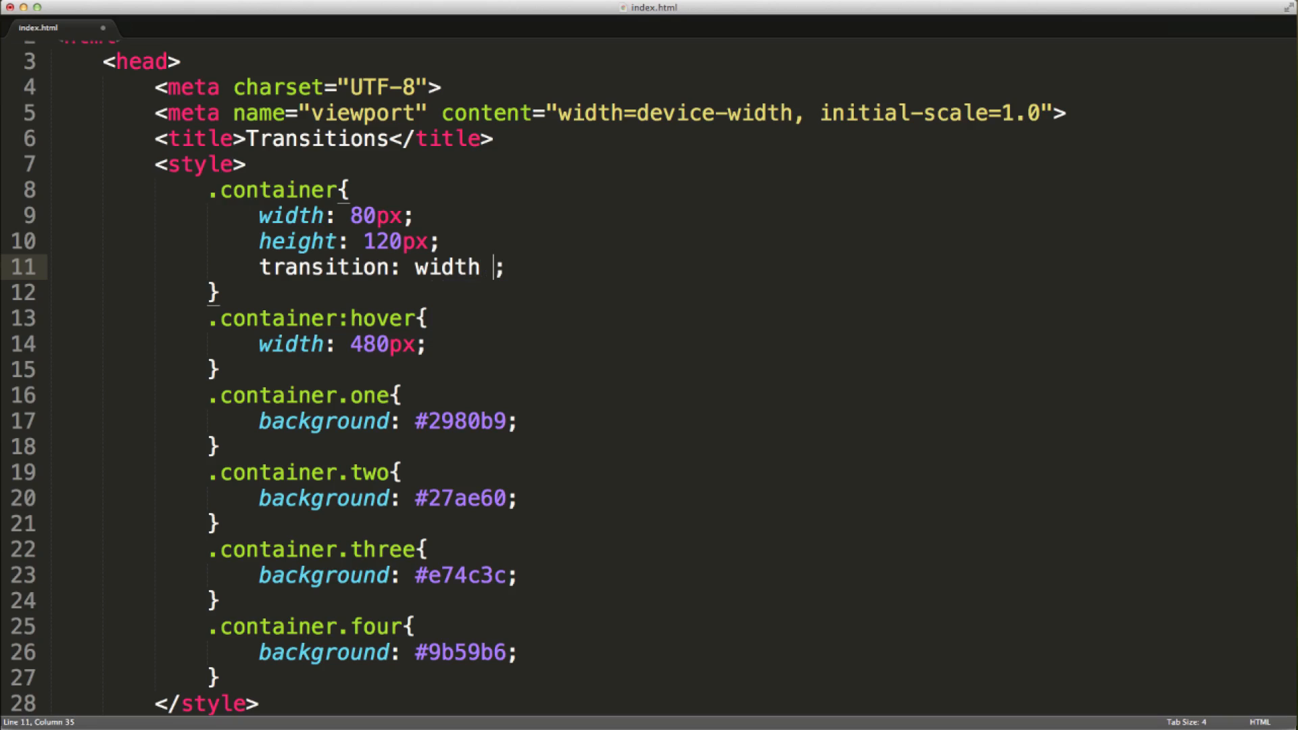
type("0.")
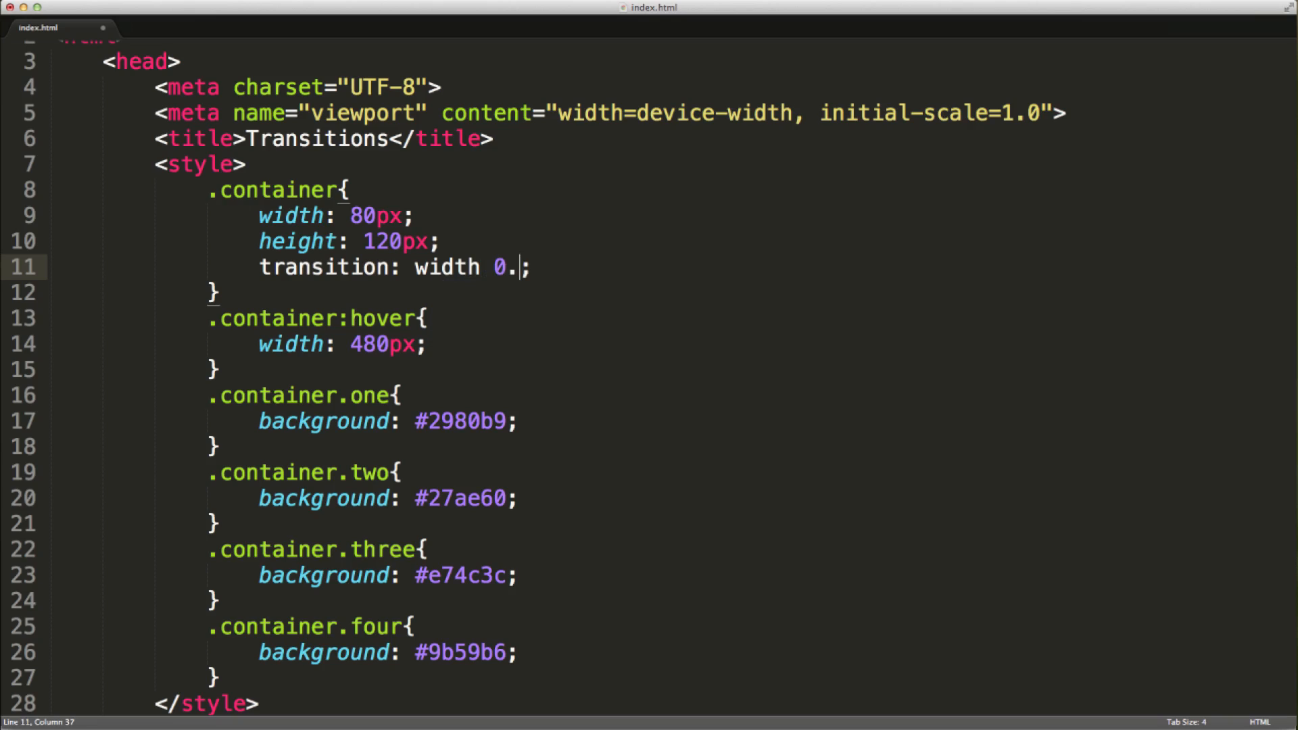
type("9s ease")
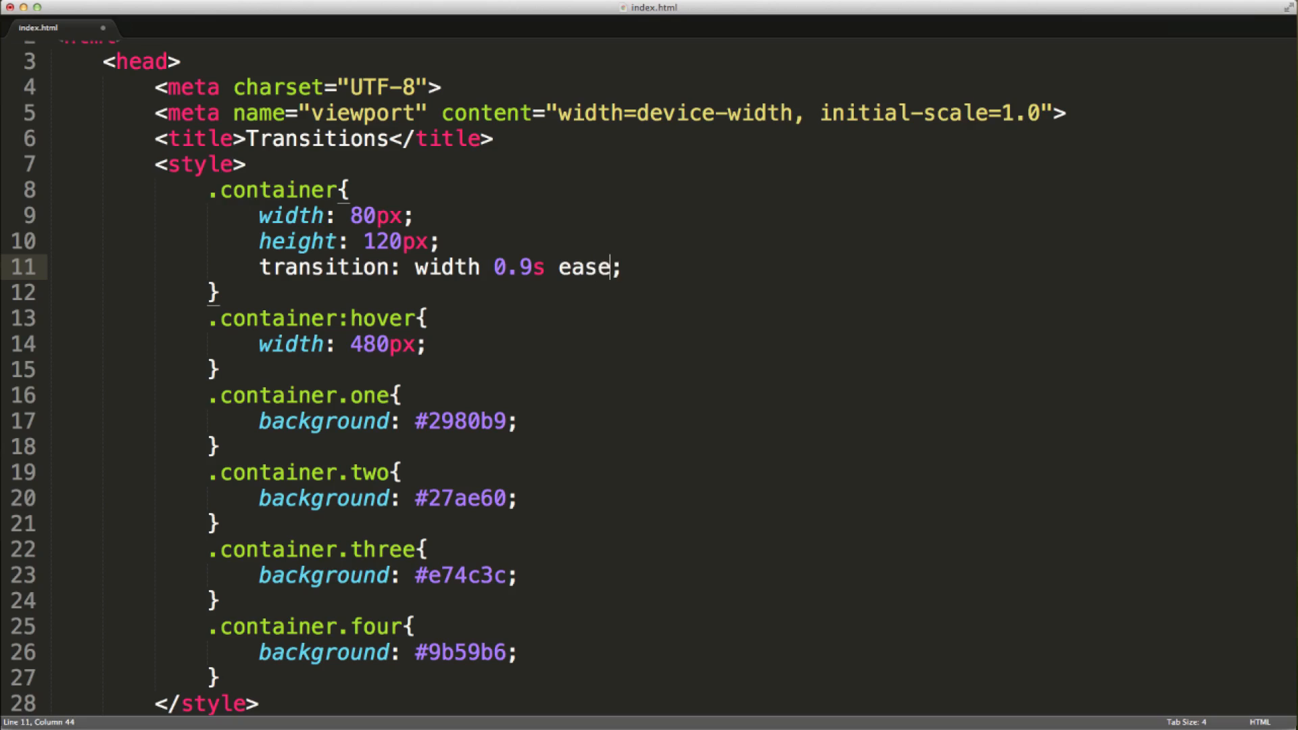
type("-in-")
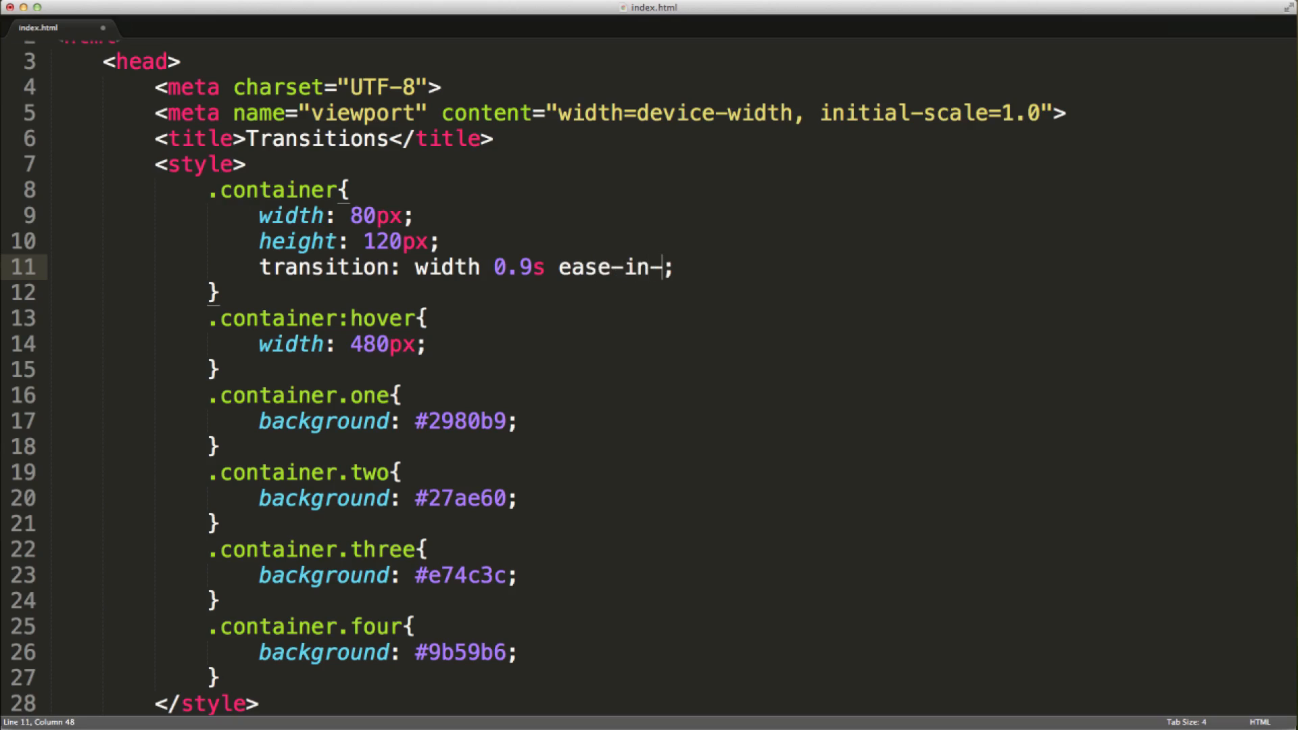
type("out")
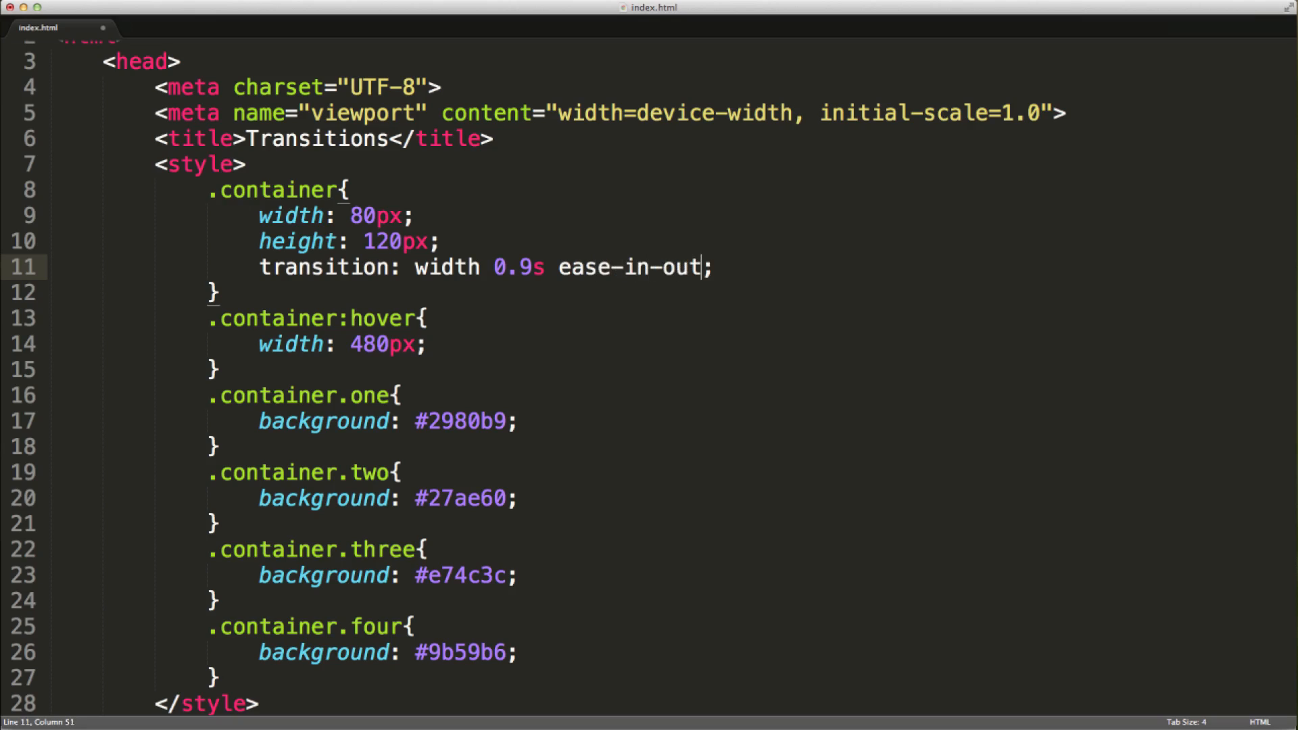
type("0")
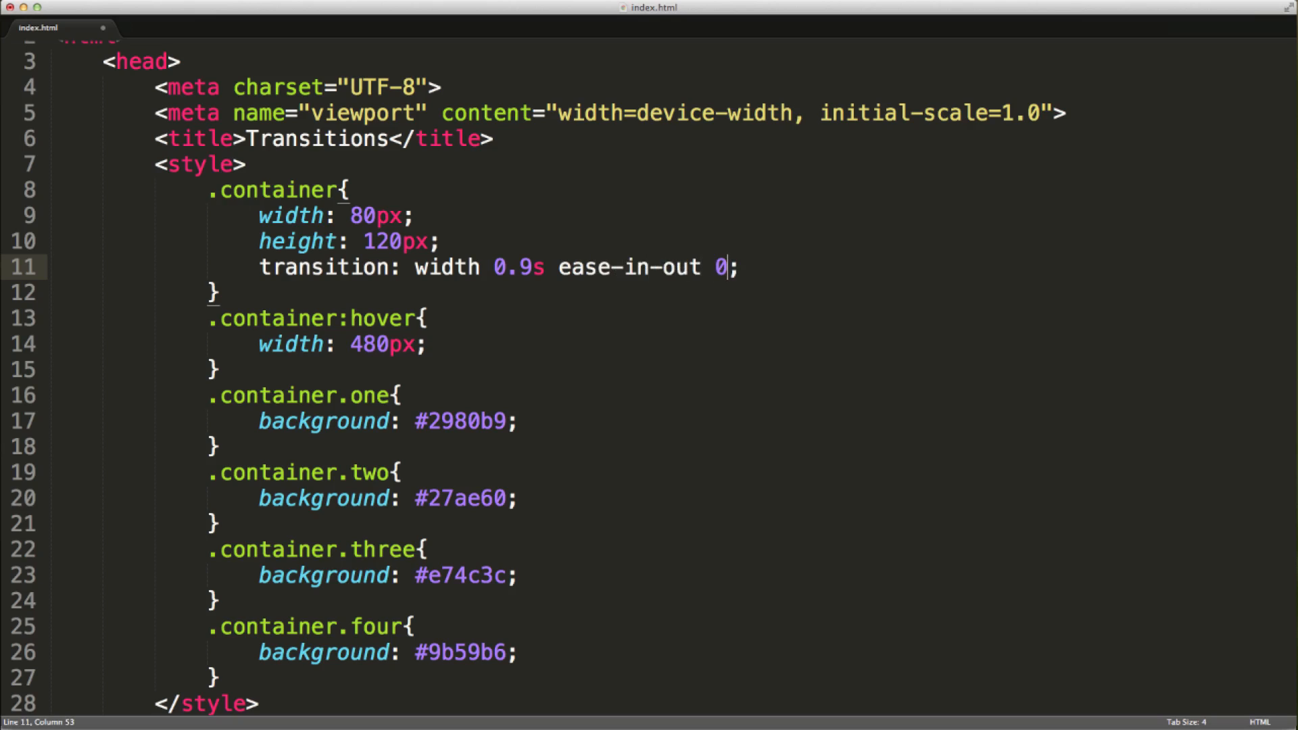
type("s")
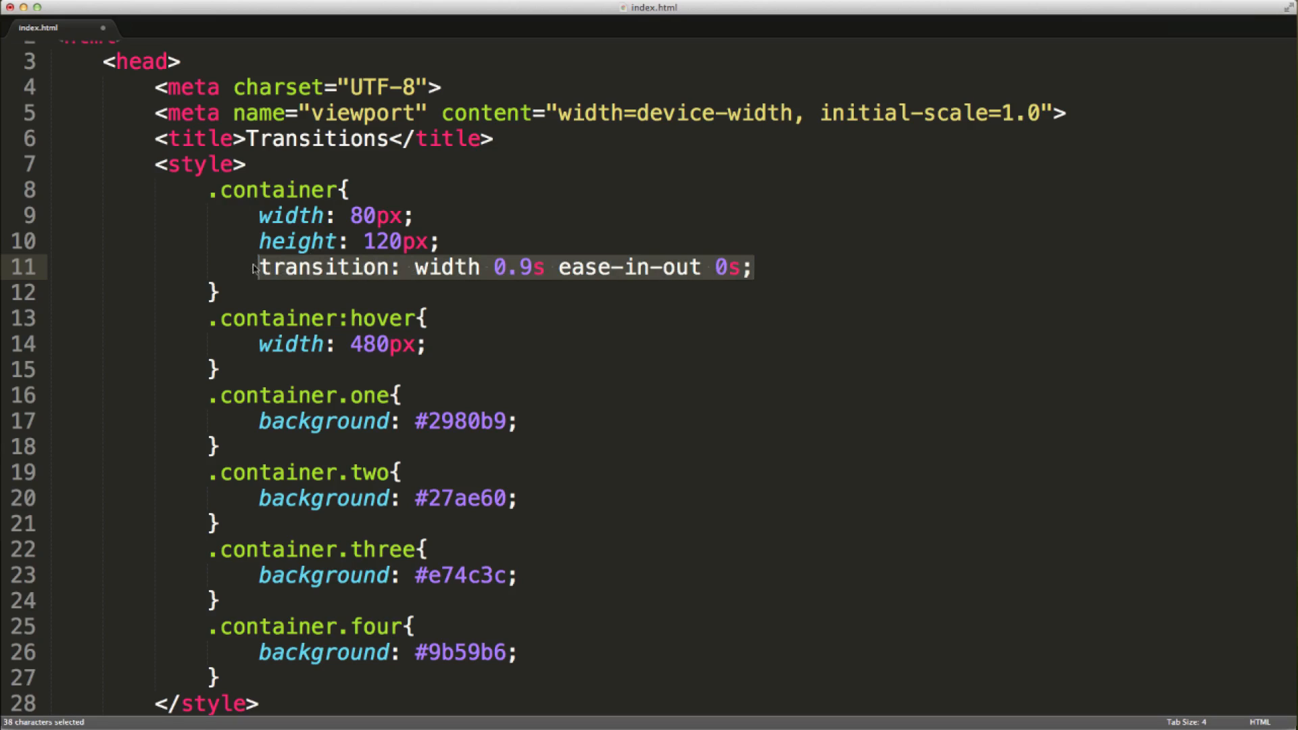
Add a '-webkit-transition: width 0.9s ease-in-out 0s;' line below it and save index.html
key("Return")
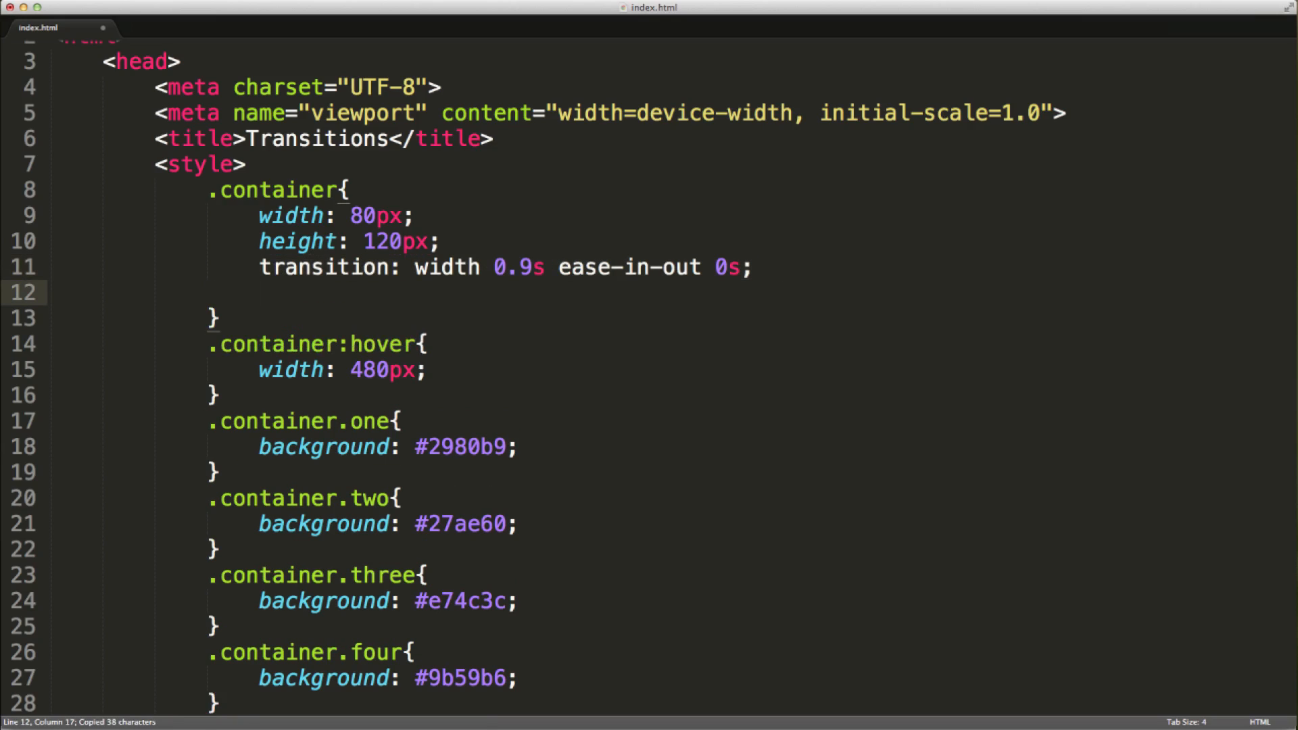
type("-webkit0-")
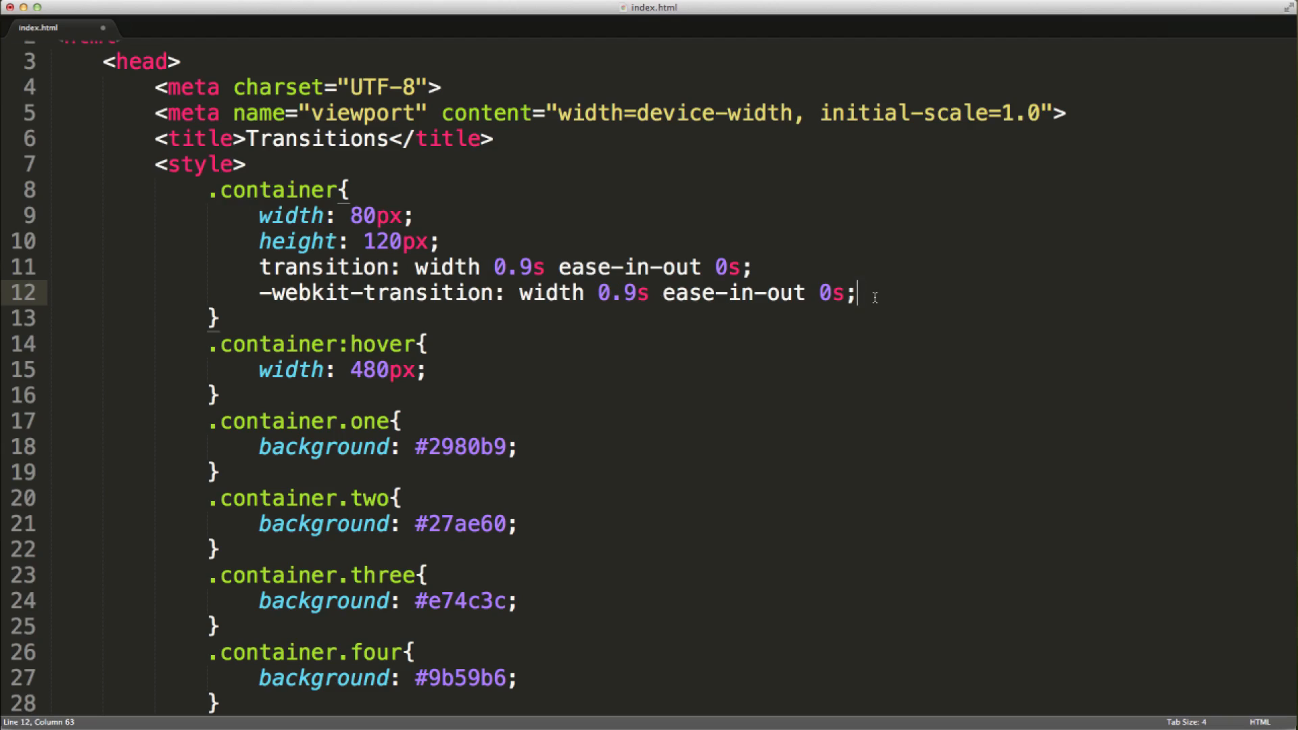
key("cmd+s")
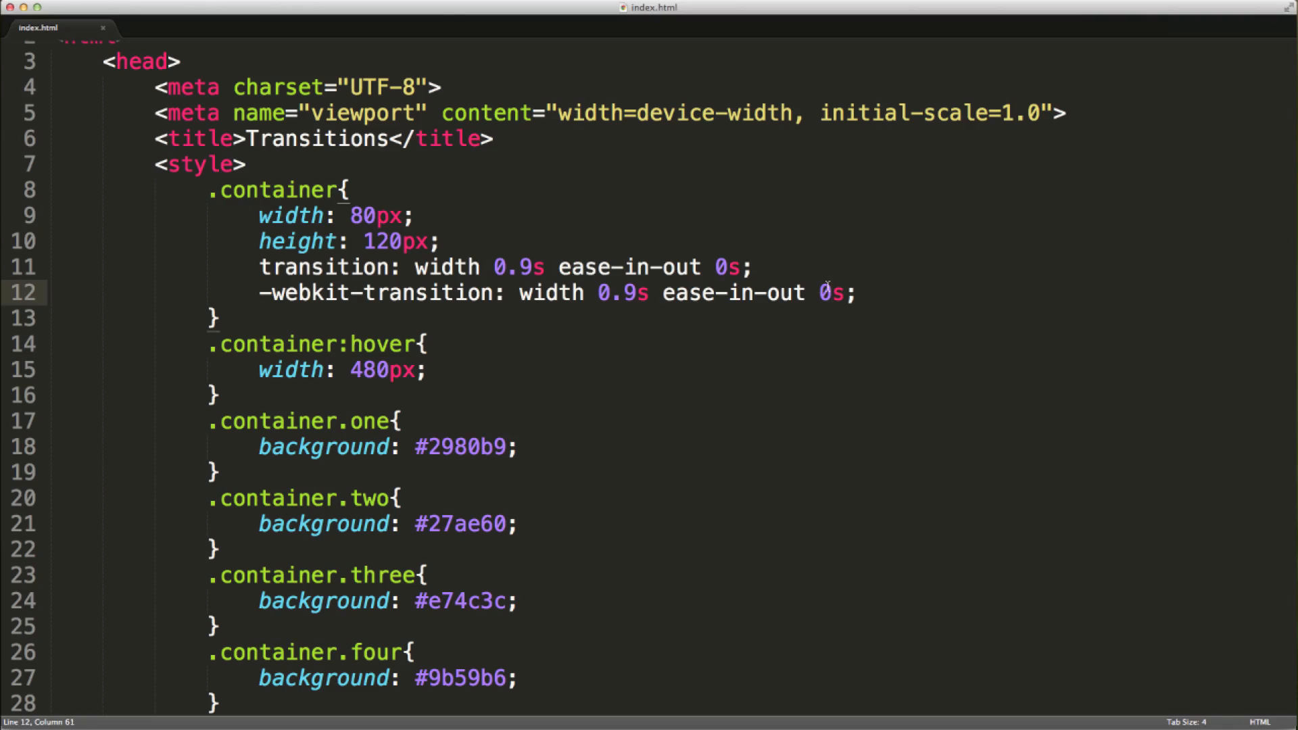
Change the -webkit-transition delay from 0s to 0.3s
type(".3")
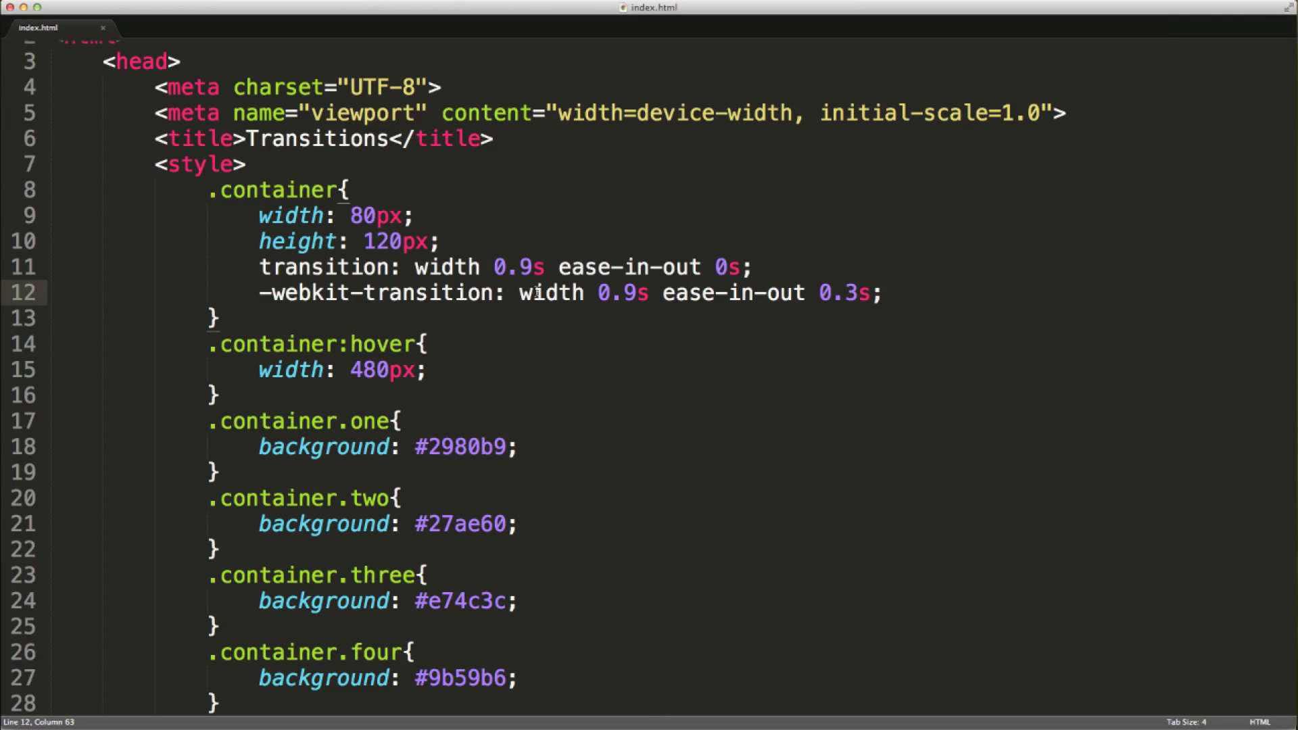
Drop both delays; transition targets all, -webkit-transition targets width, both 0.9s ease-in-out
type("all")
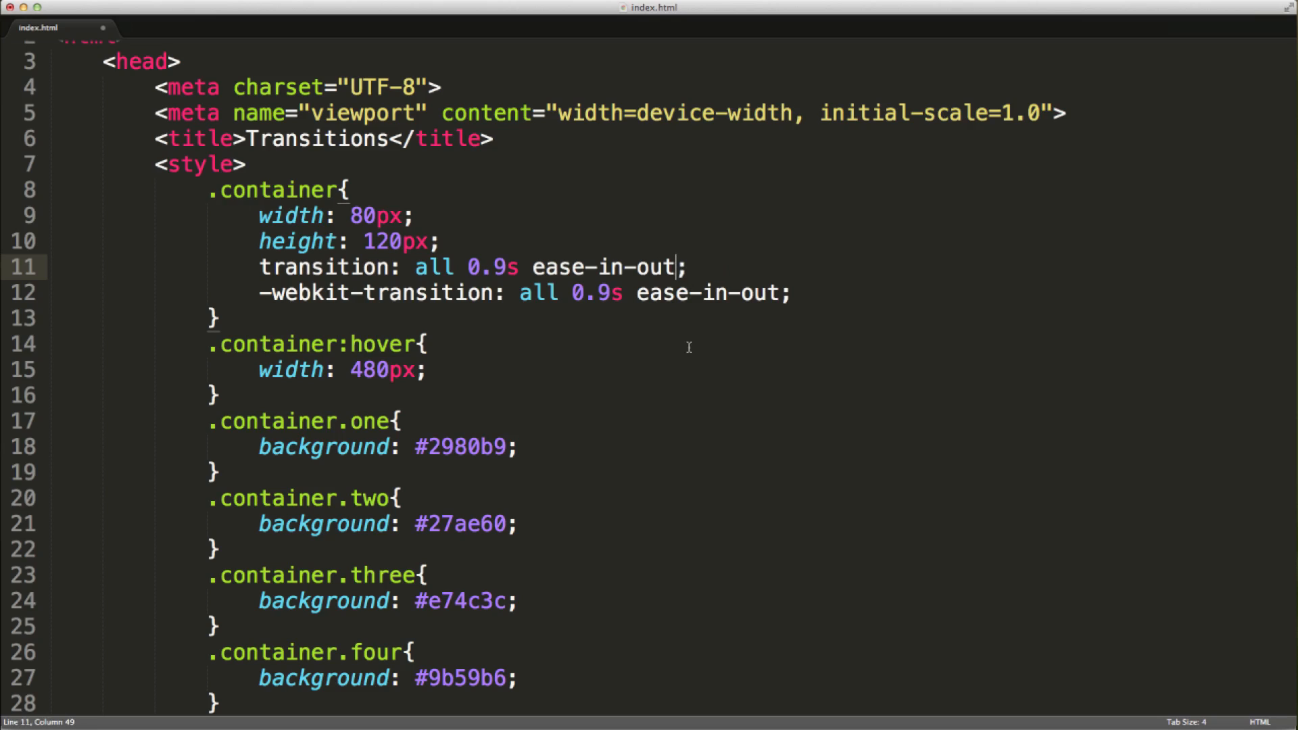
mouse_move(529, 327)
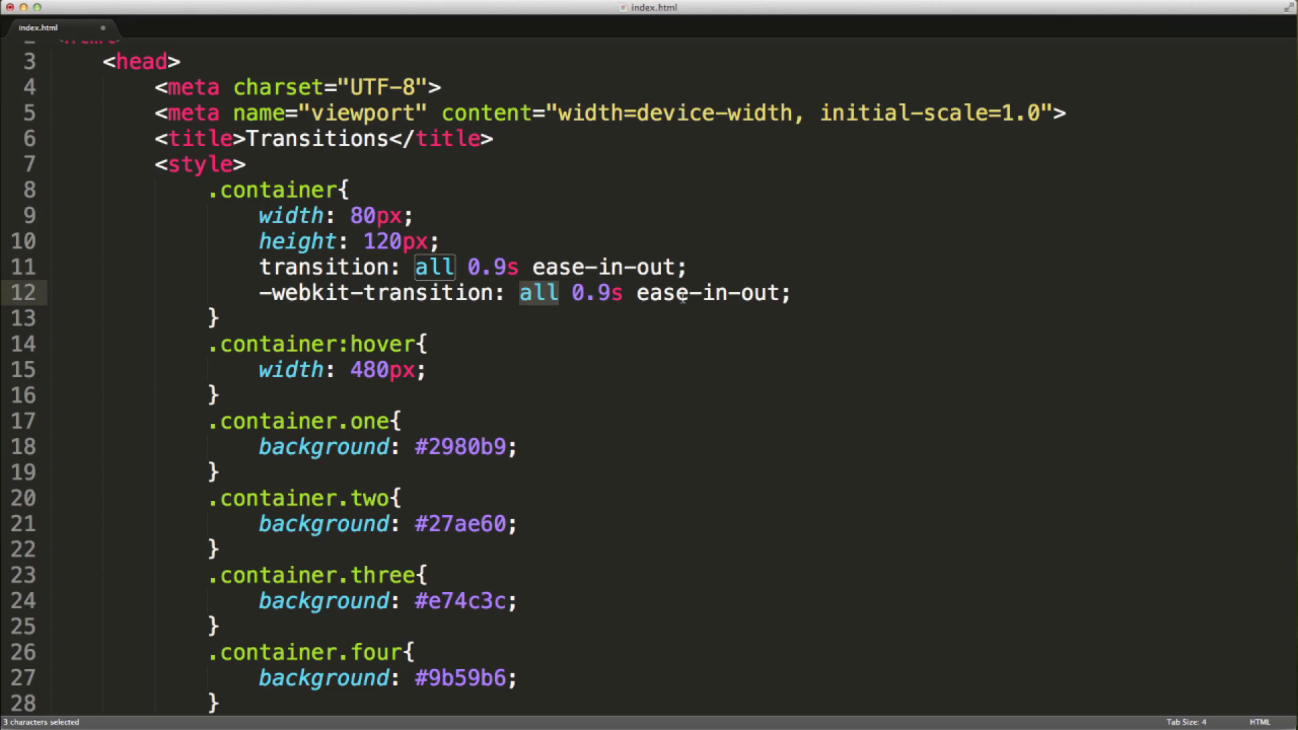
type("width")
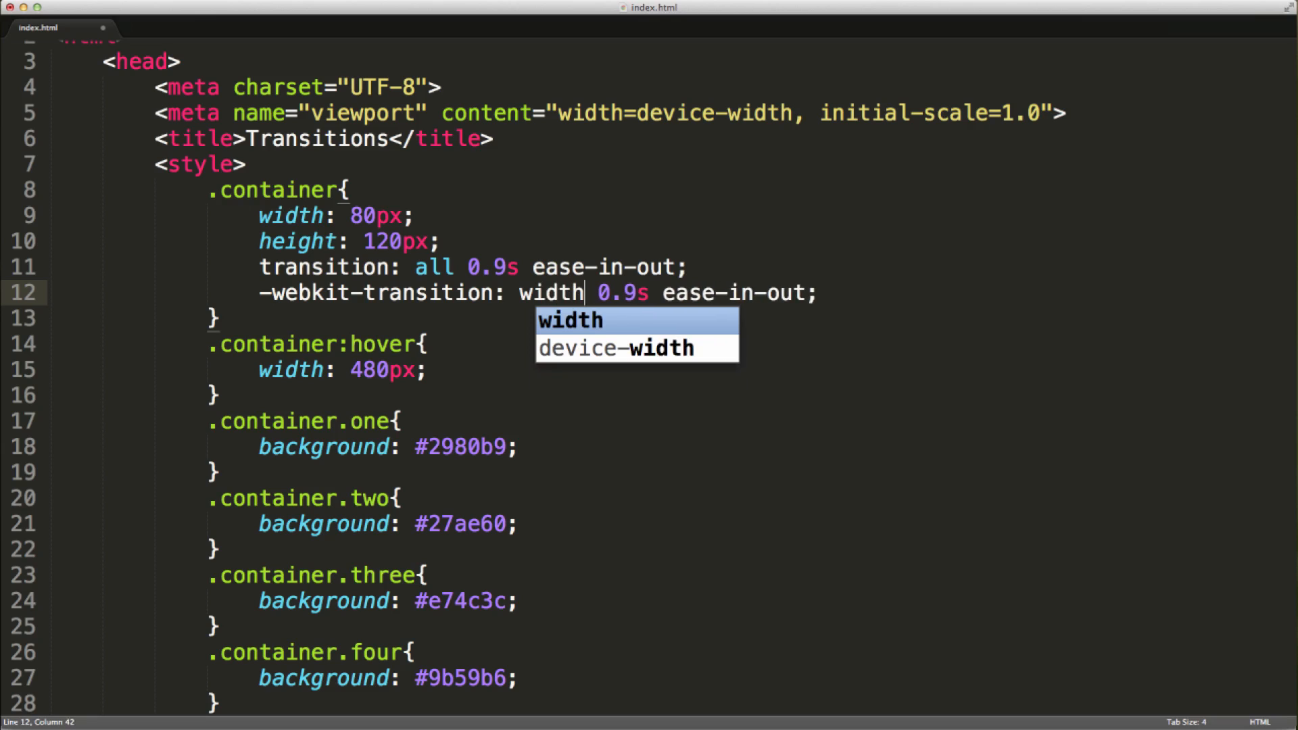